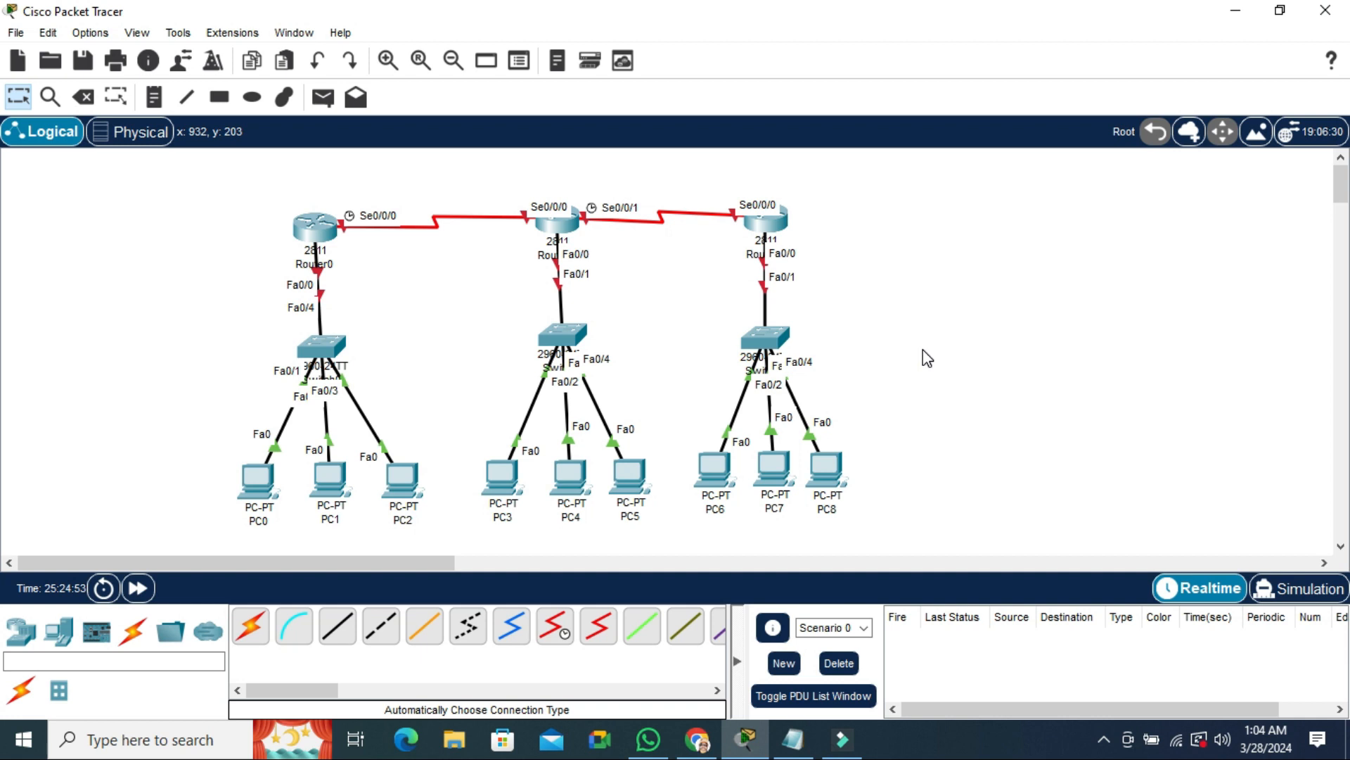
mouse_move(390, 308)
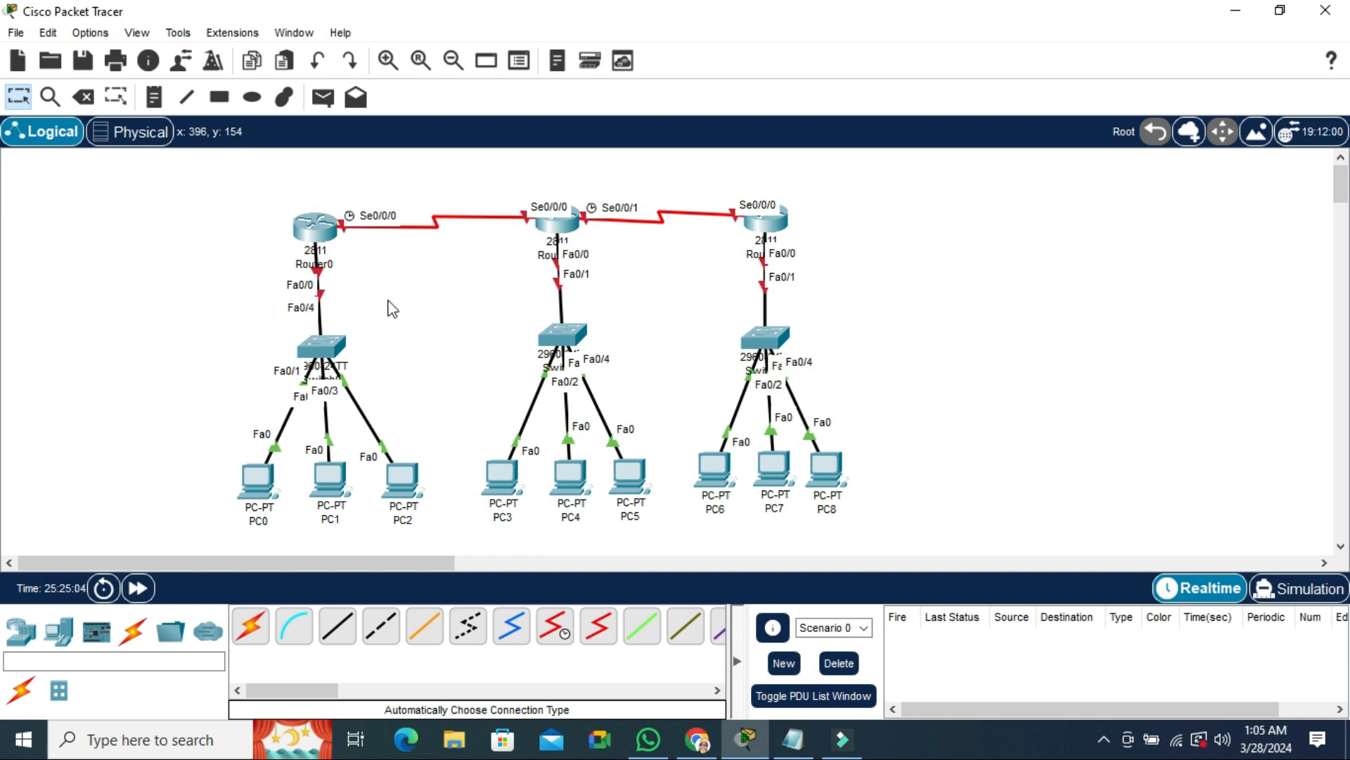
mouse_move(314, 239)
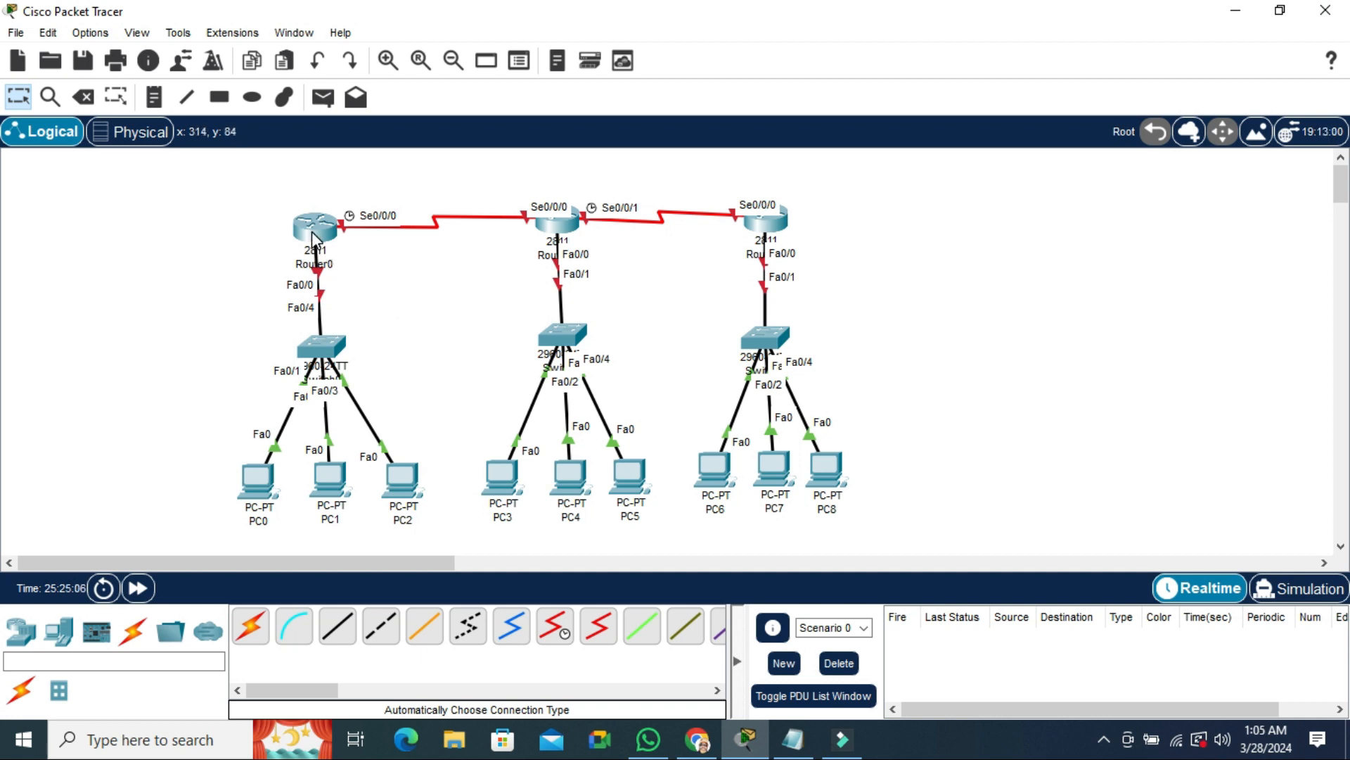
mouse_move(314, 227)
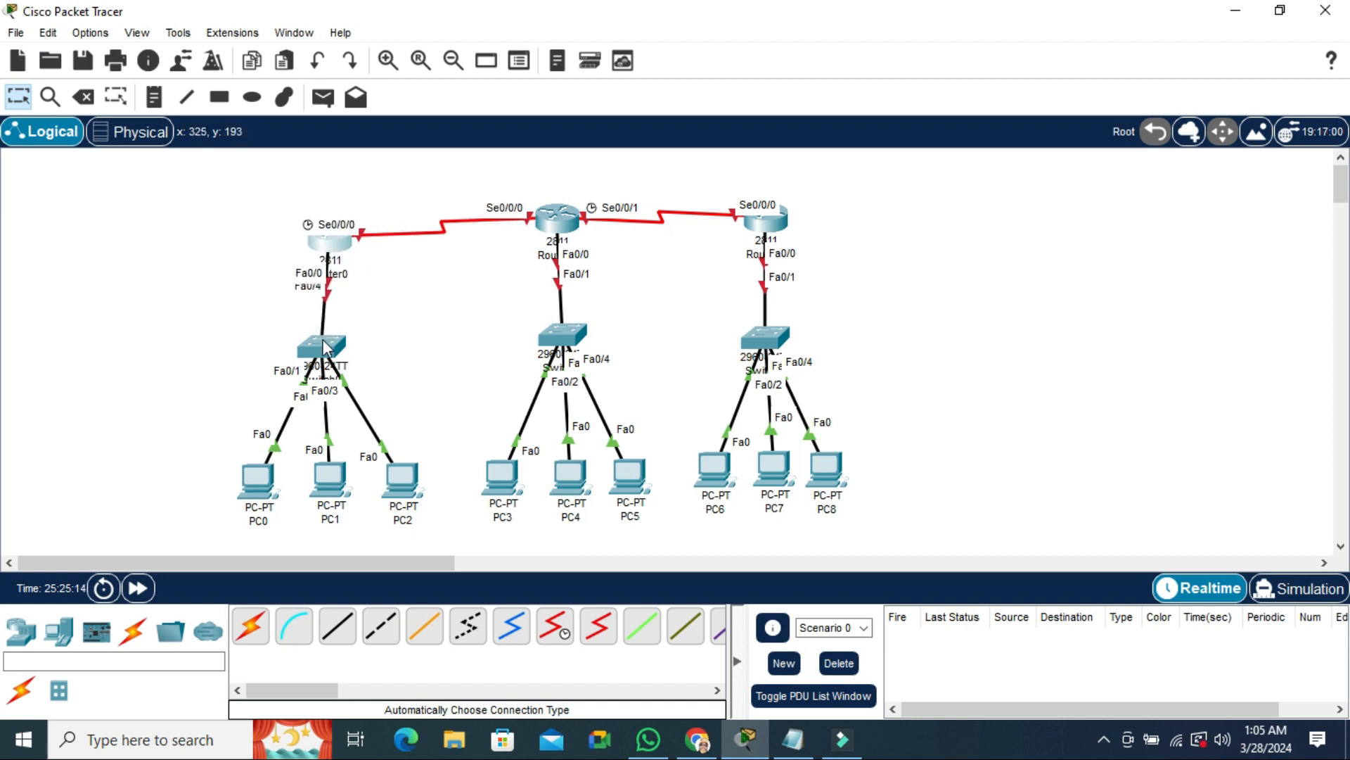
Move the left switch down toward PC3 in the logical topology.
drag(323, 345, 491, 370)
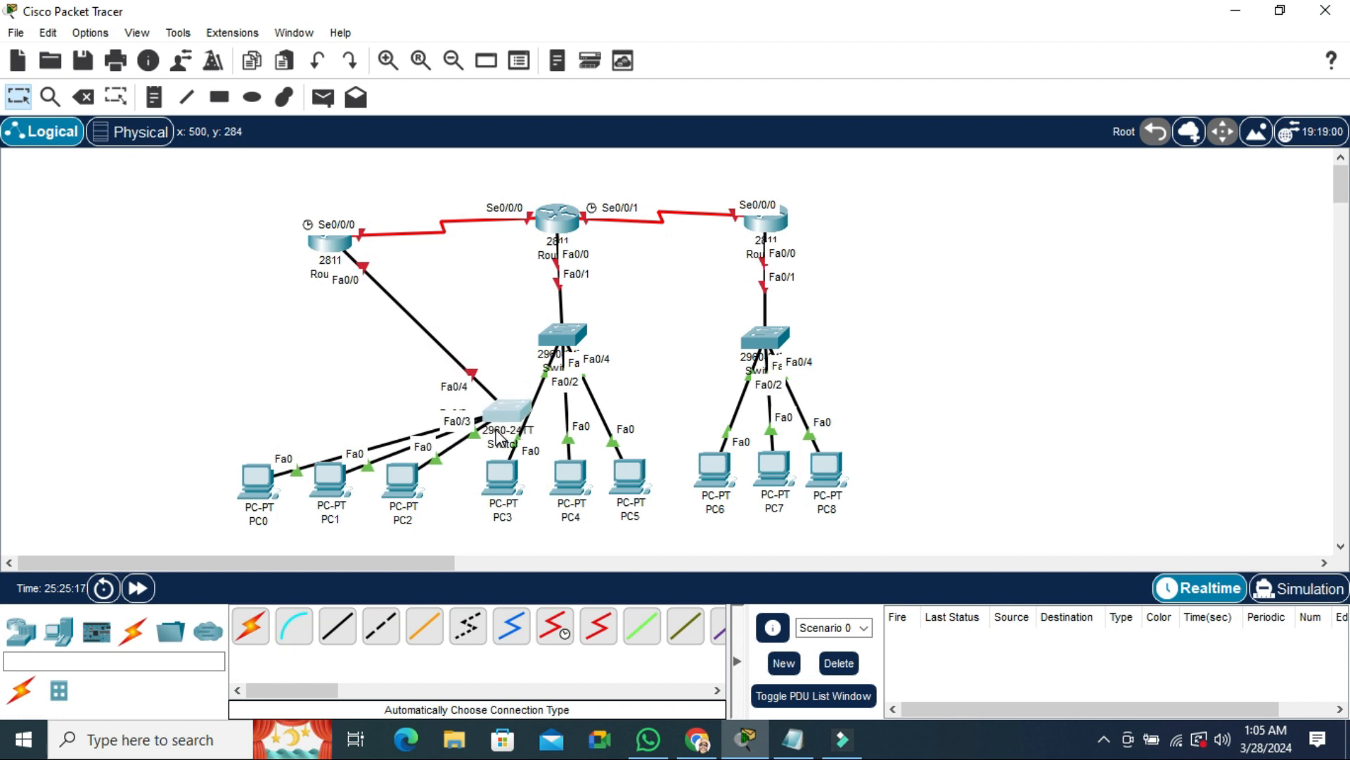
mouse_move(524, 440)
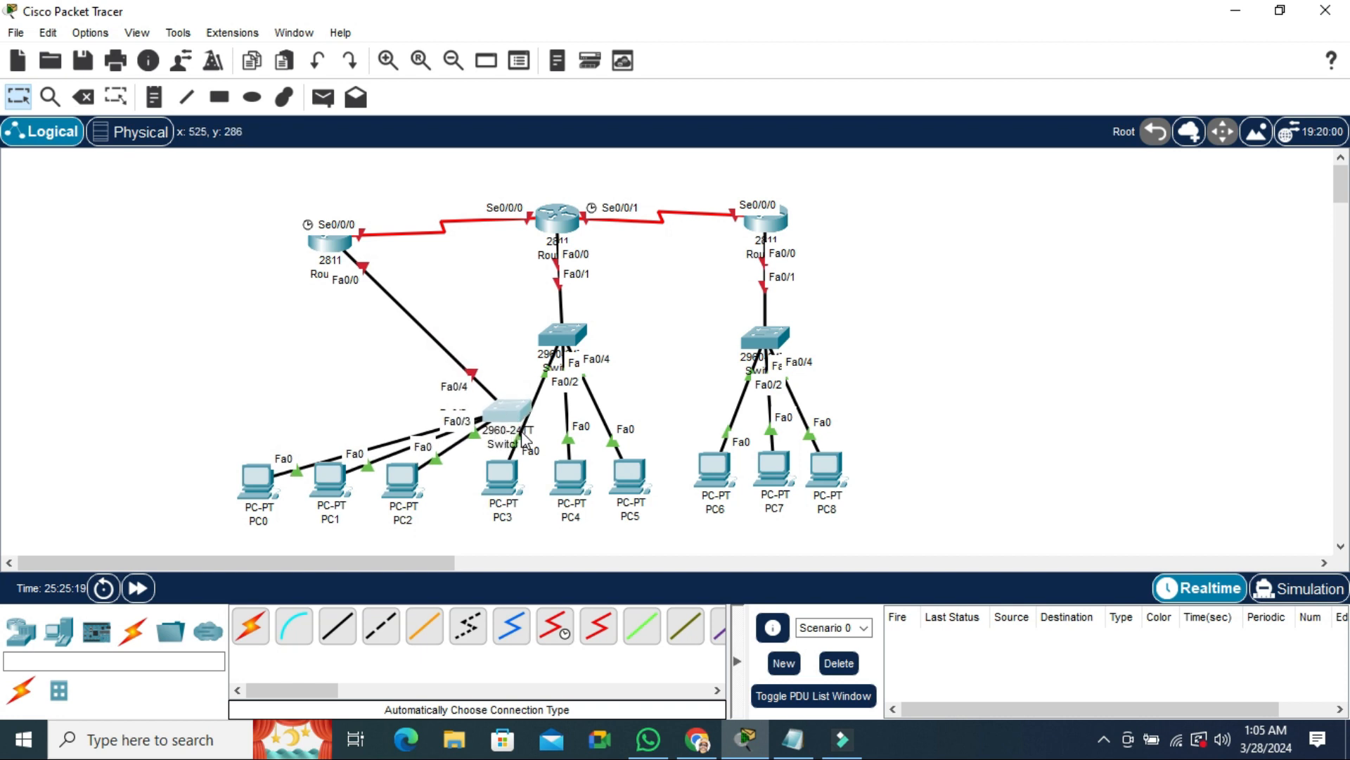
mouse_move(506, 412)
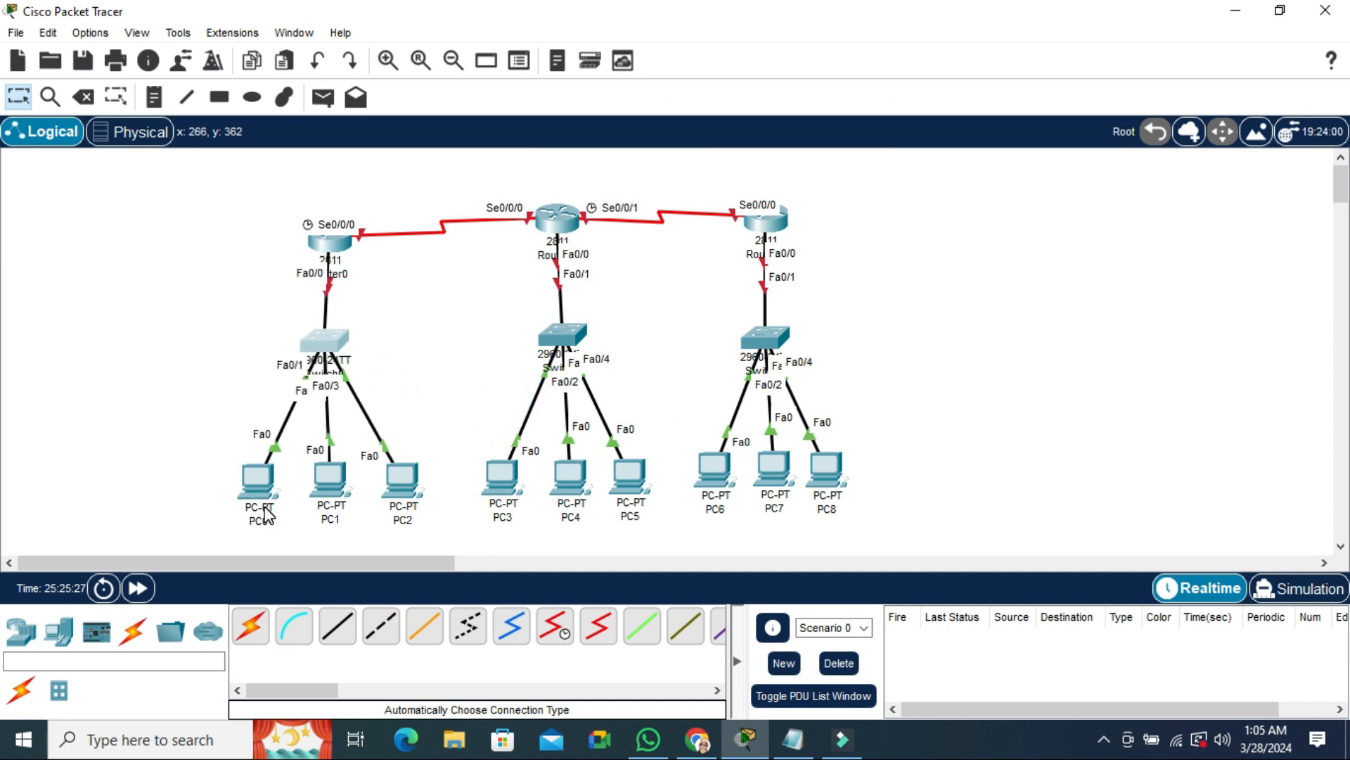
mouse_move(345, 512)
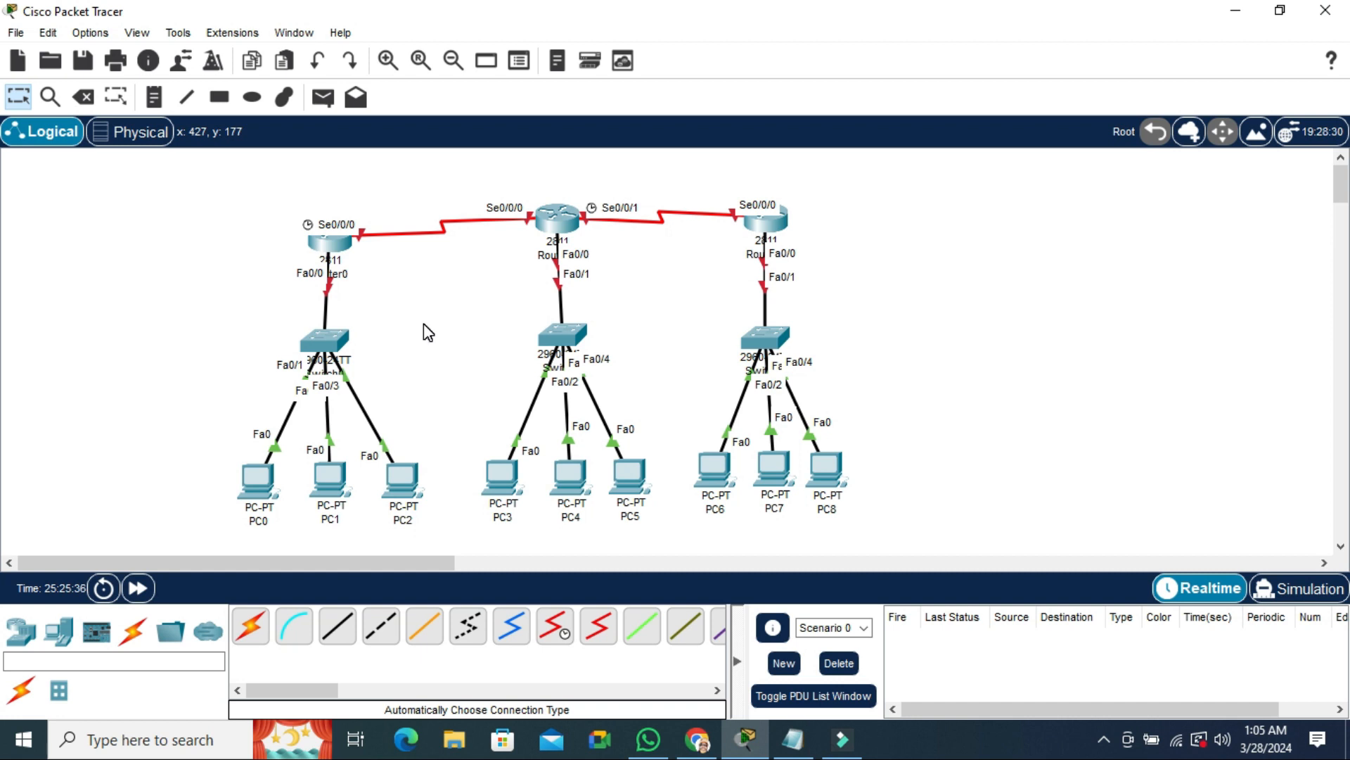
mouse_move(145, 252)
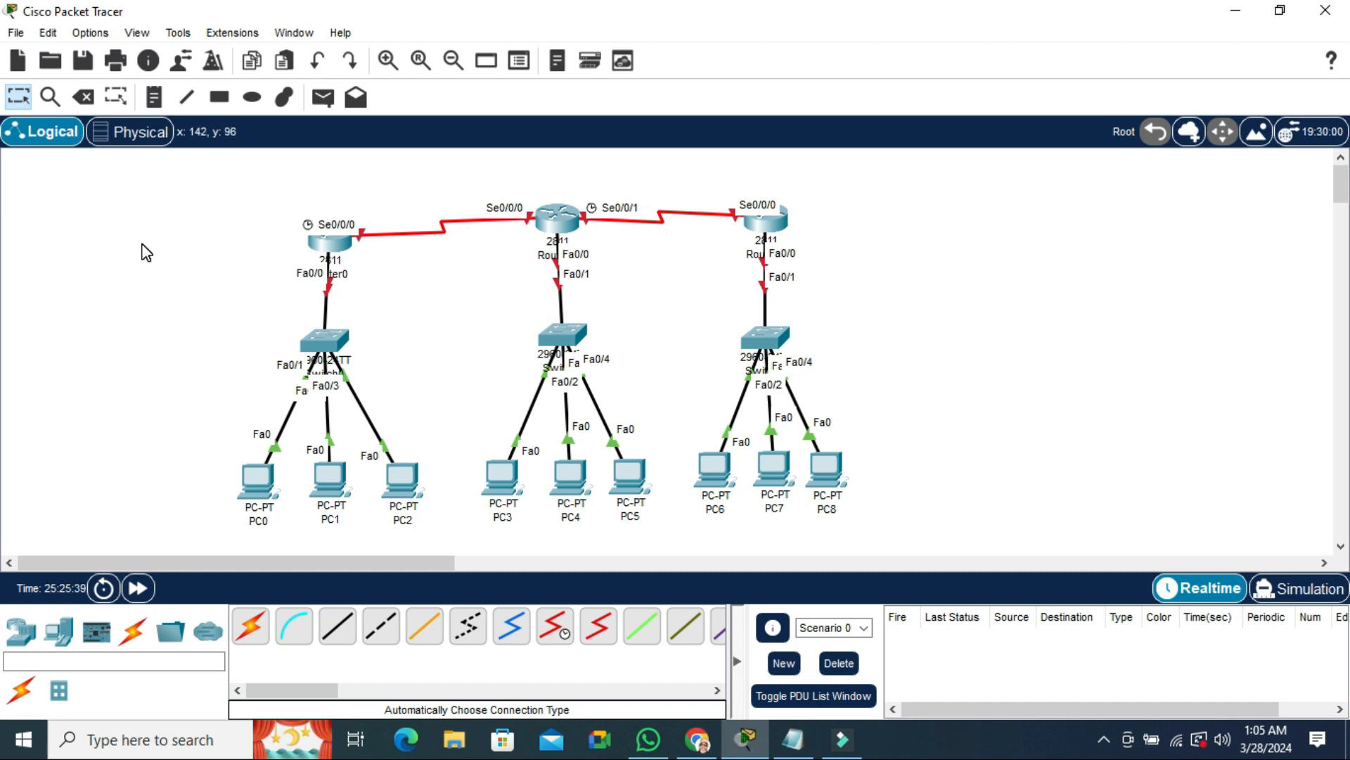
mouse_move(141, 235)
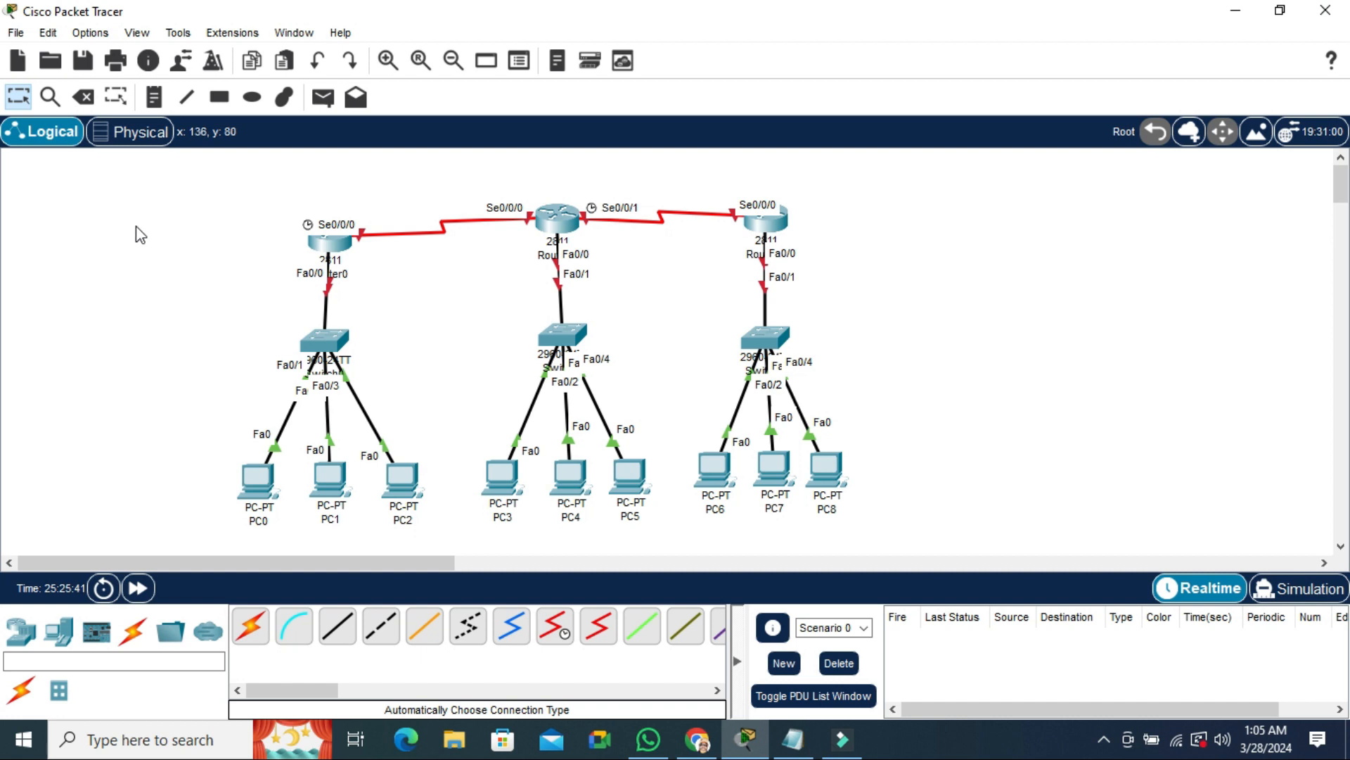
Bring up the Preferences dialog from the Options menu.
click(90, 33)
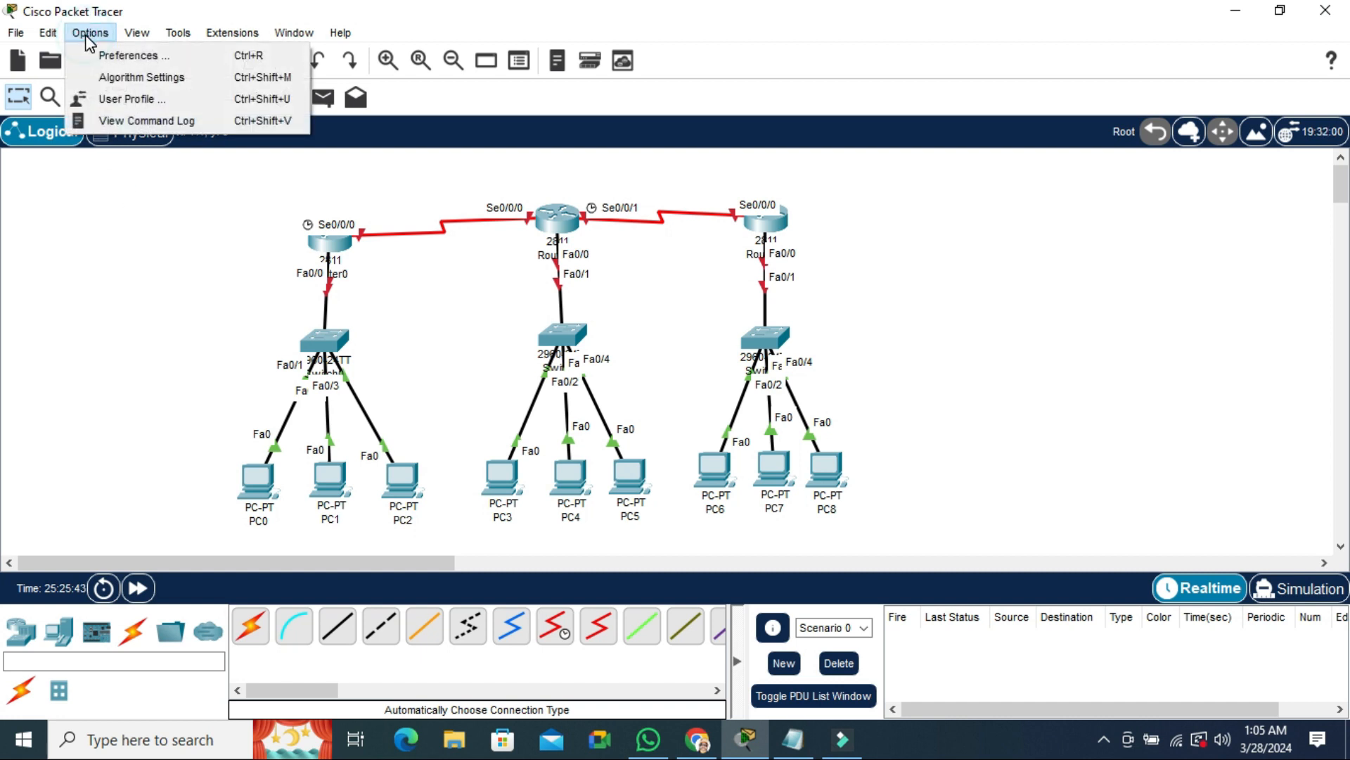
mouse_move(130, 55)
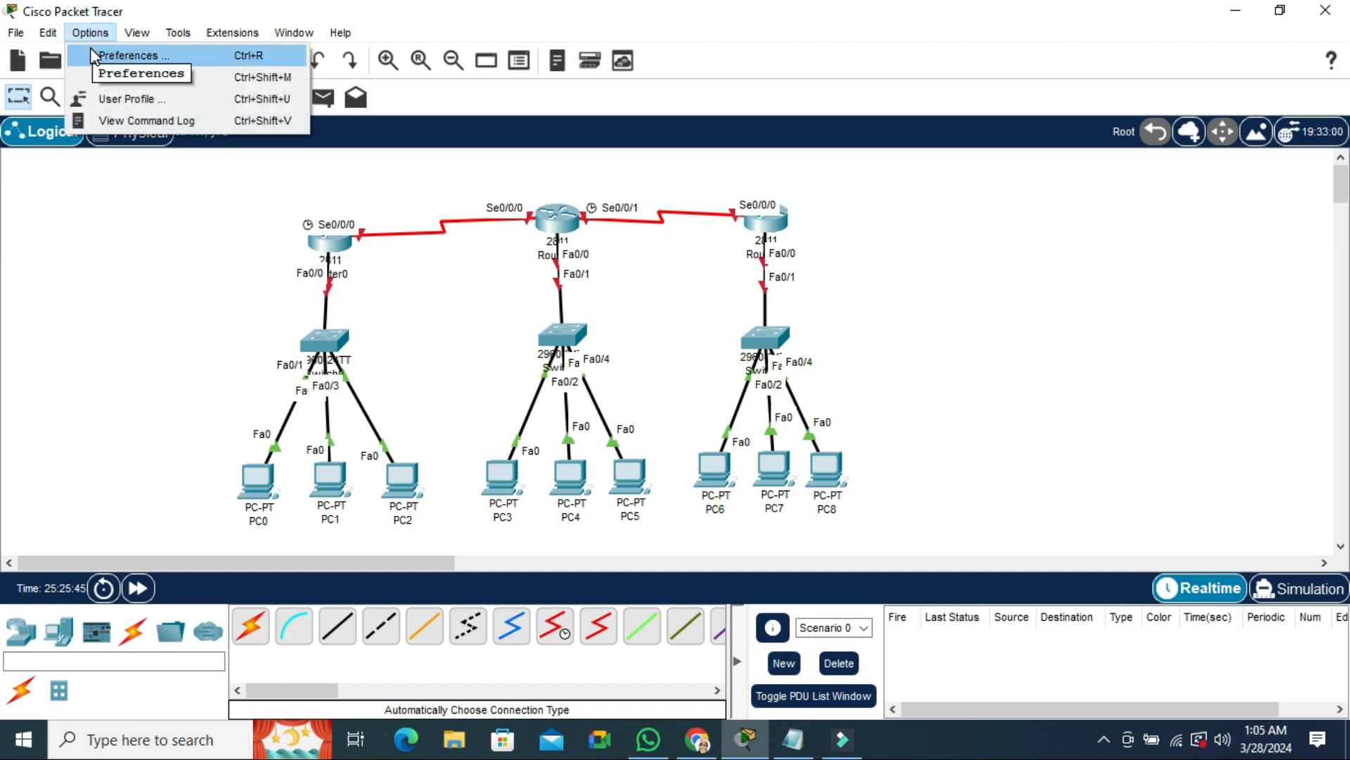
click(128, 55)
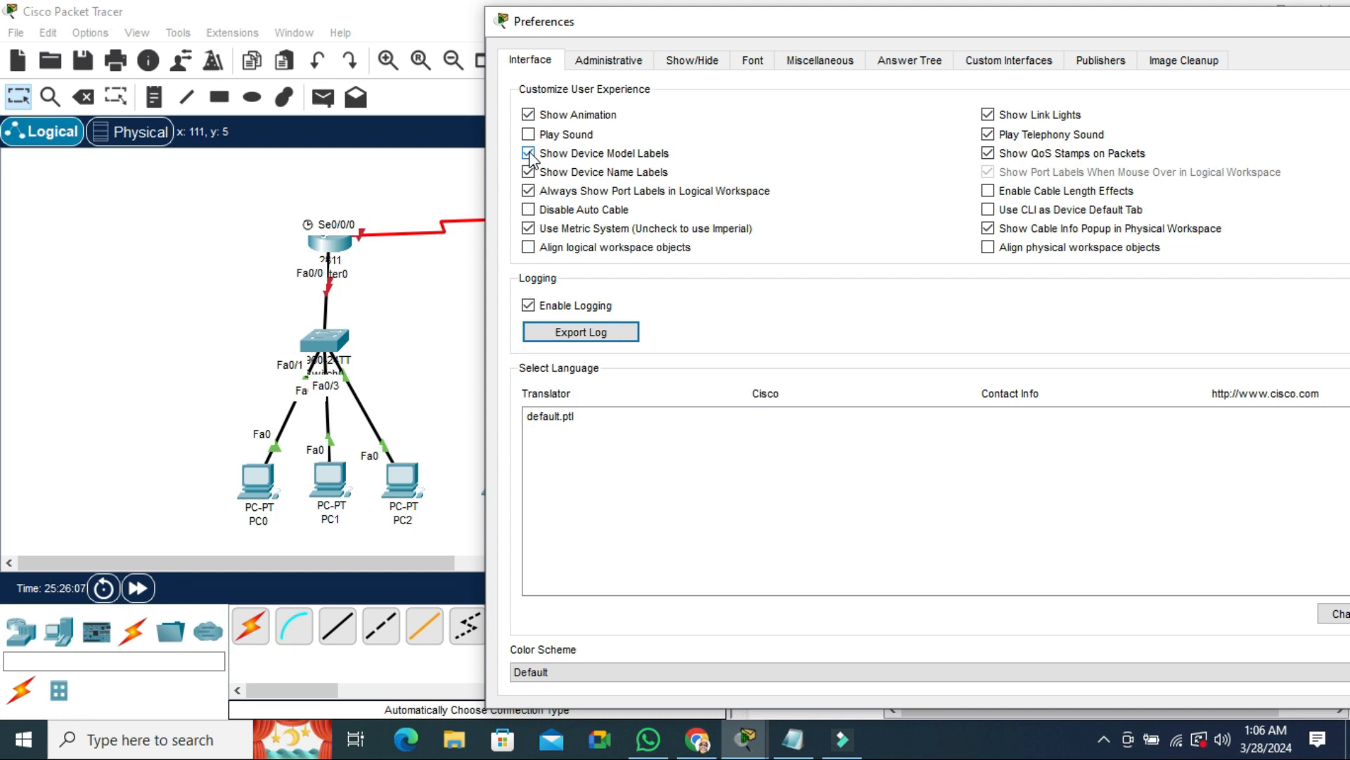
Toggle 'Show Device Model Labels' several times, leaving it unchecked so 2811, 2960-24TT and PC-PT labels are hidden.
click(529, 152)
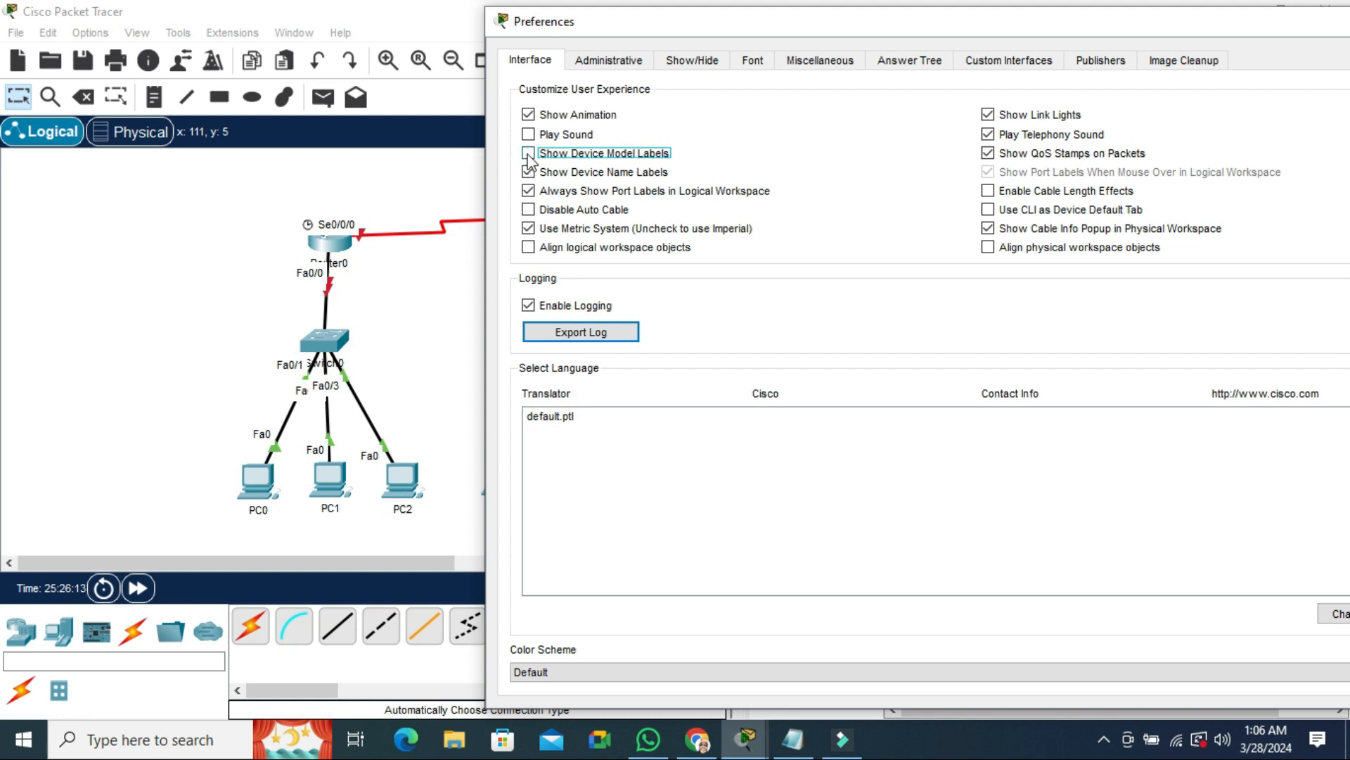
click(528, 152)
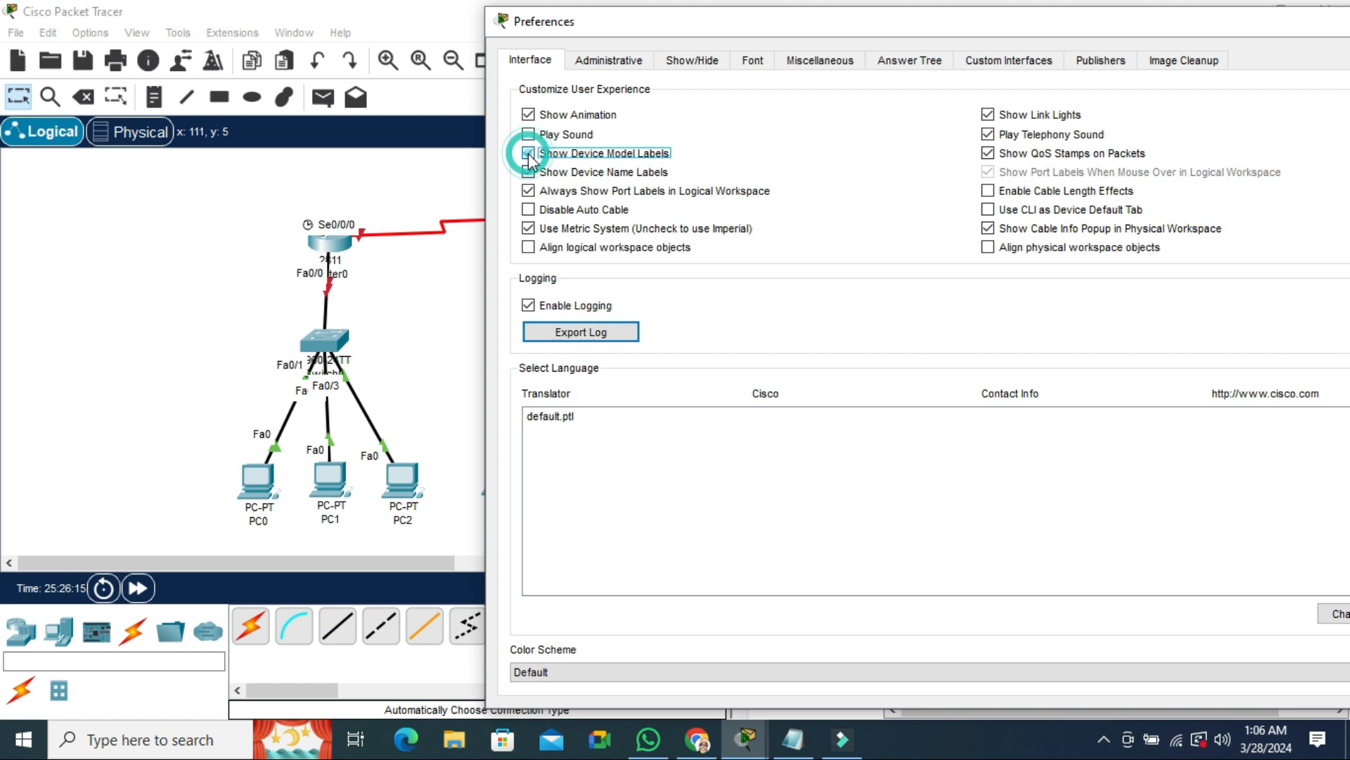
click(528, 152)
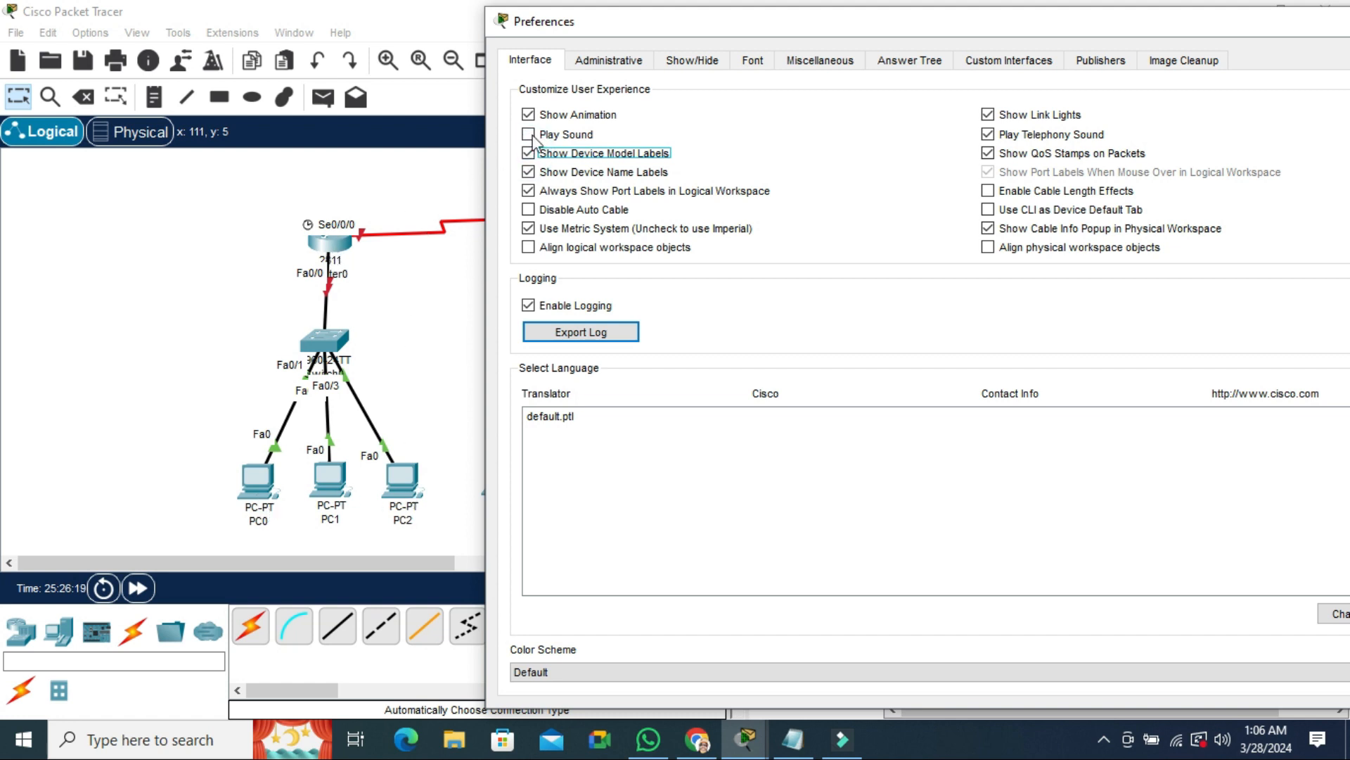
click(528, 152)
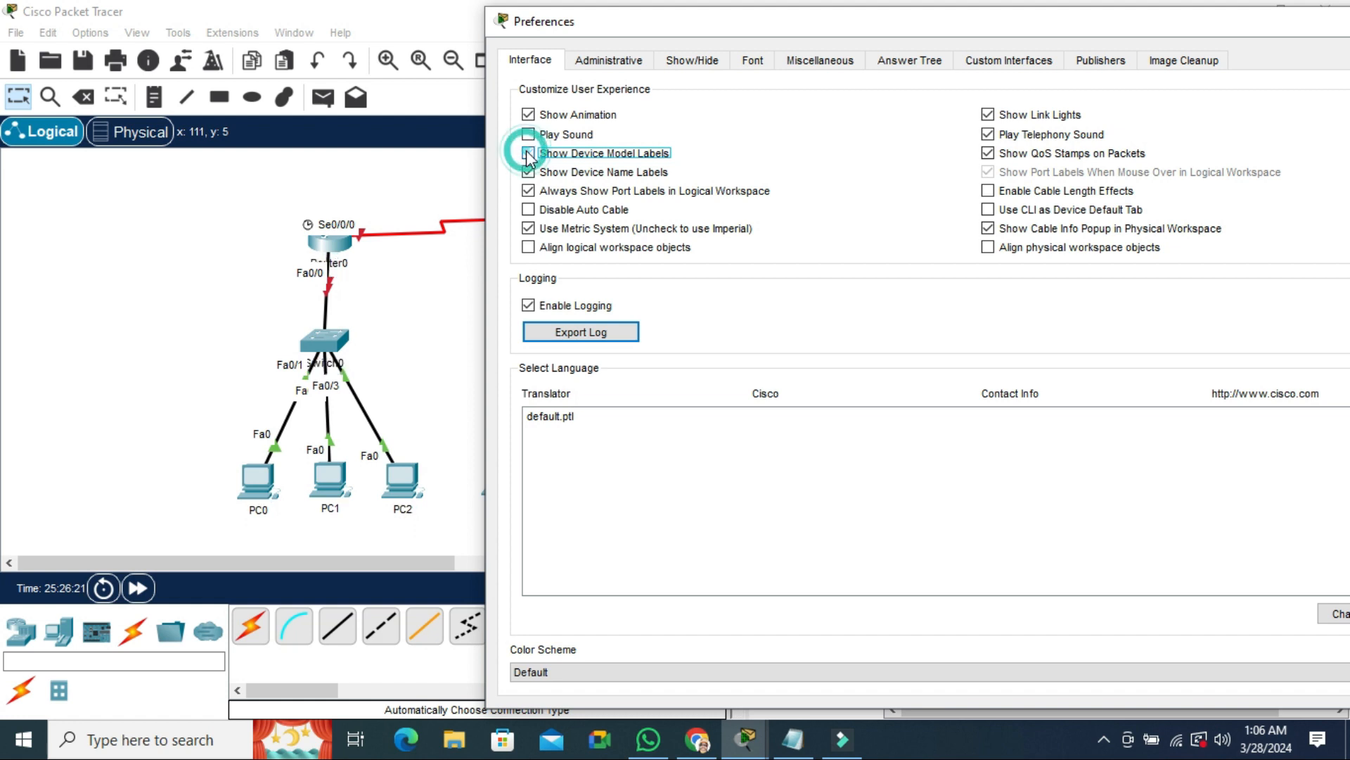
click(527, 152)
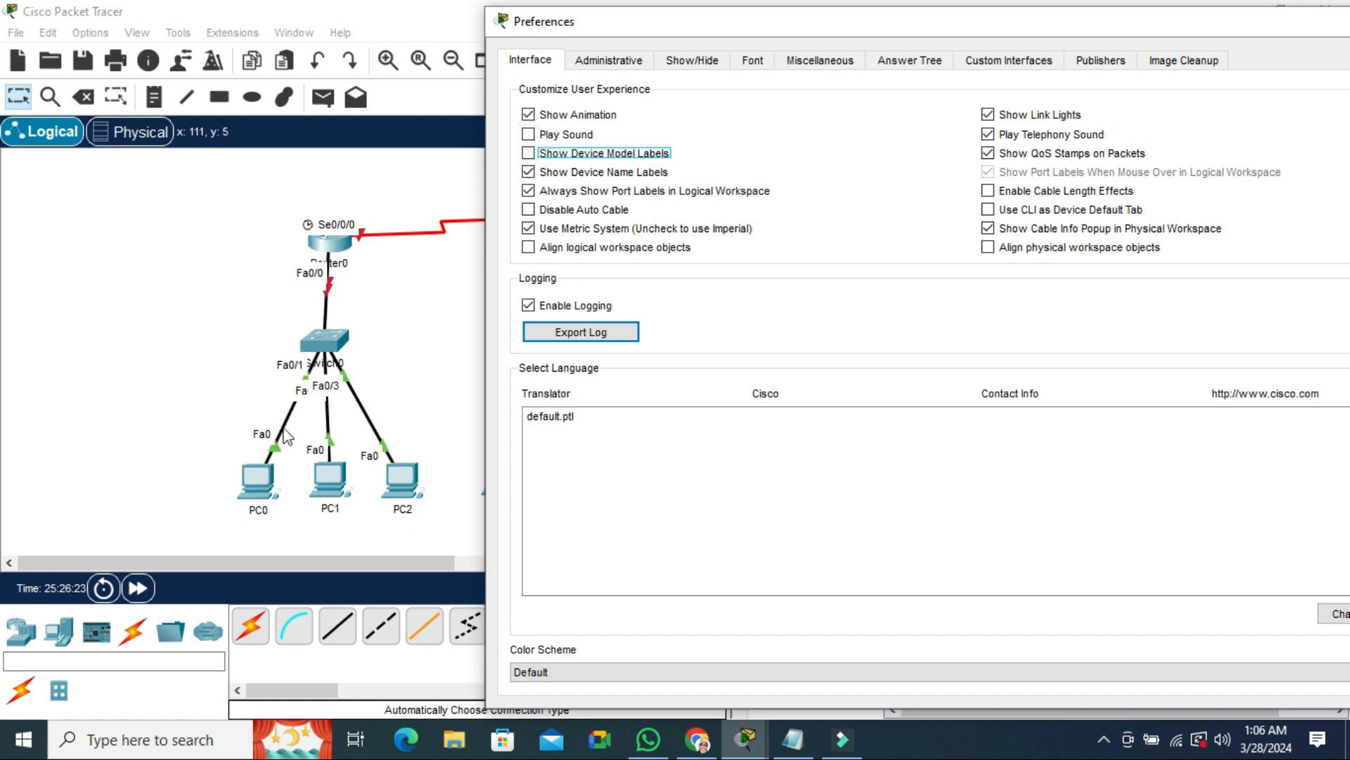
mouse_move(464, 359)
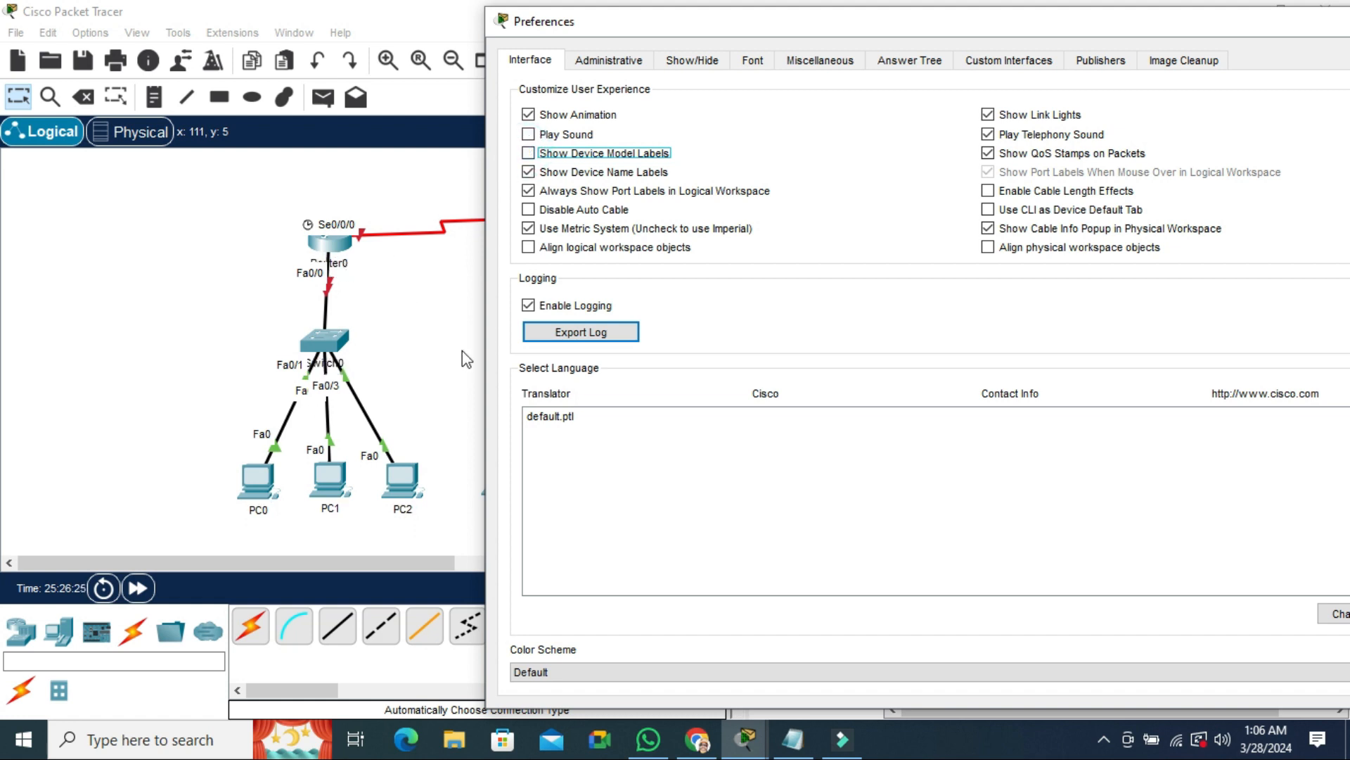